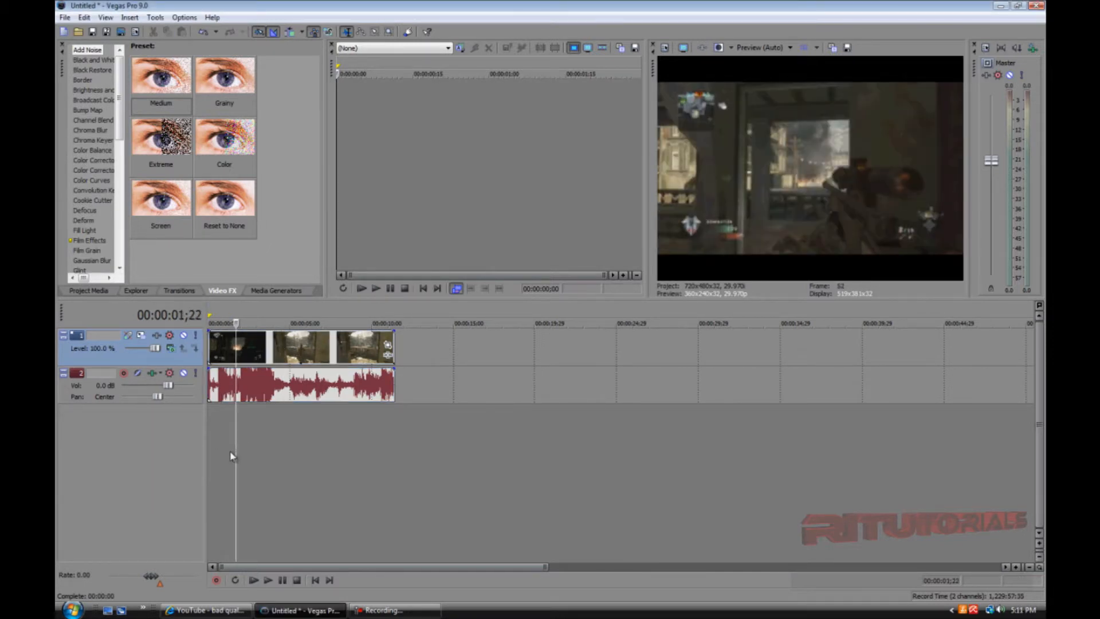
# - Position the playhead near the clip's start and select the gameplay clip for splitting
pyautogui.click(254, 580)
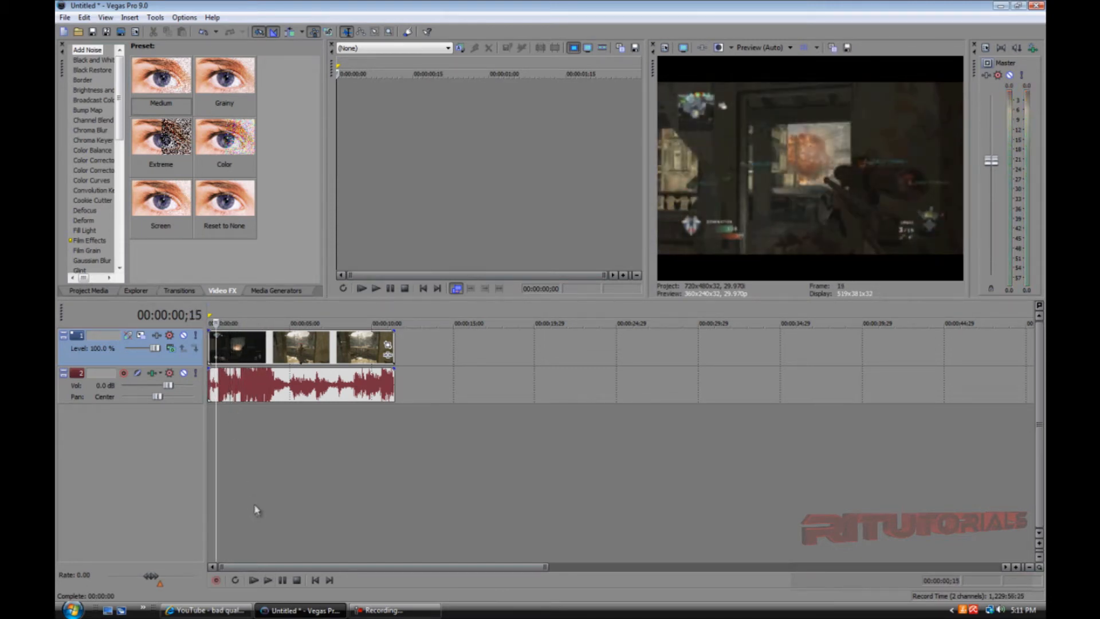
pyautogui.click(282, 580)
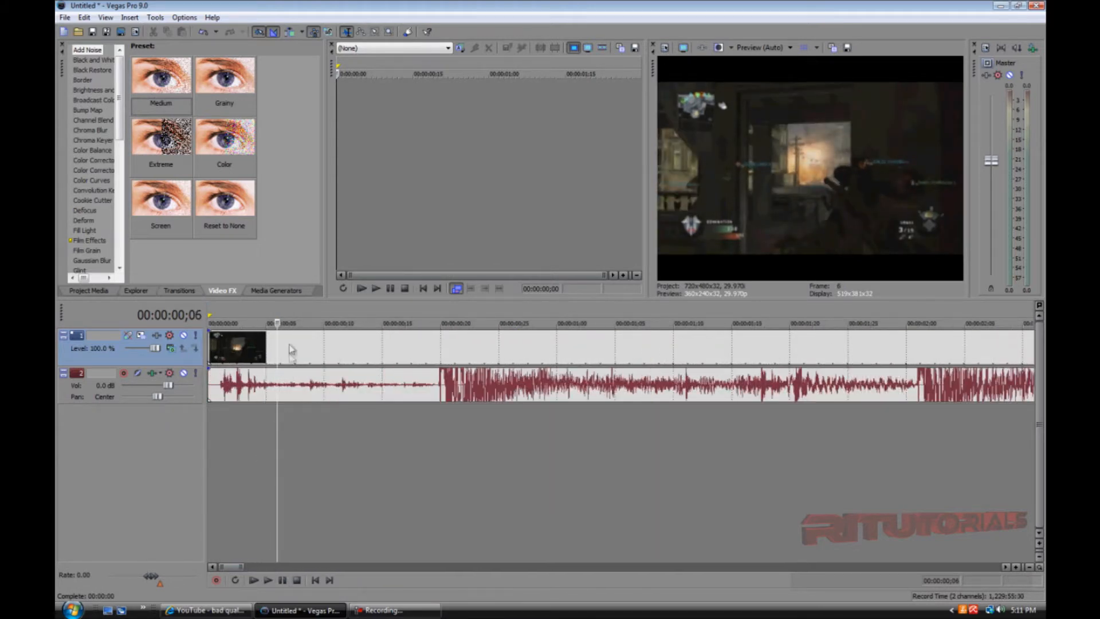
pyautogui.click(288, 344)
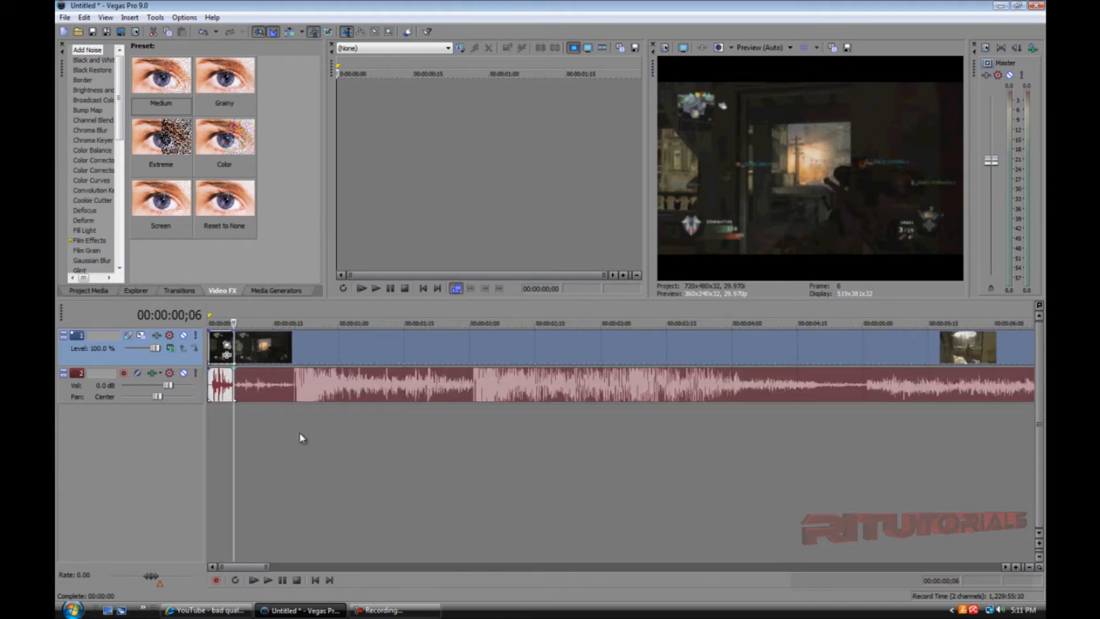
pyautogui.click(268, 580)
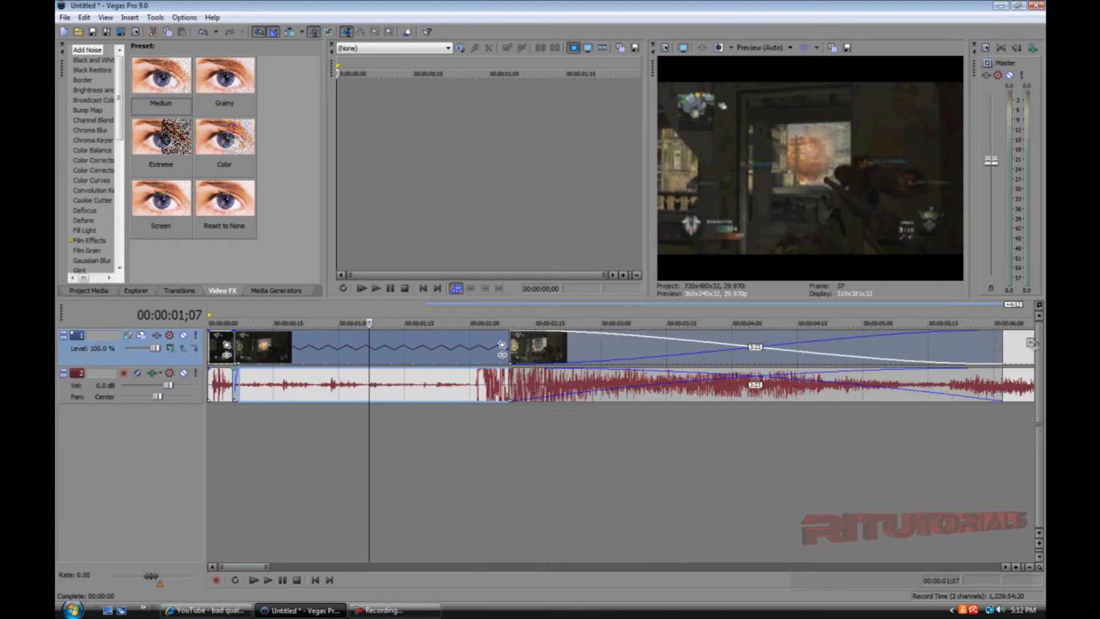
pyautogui.hscroll(3)
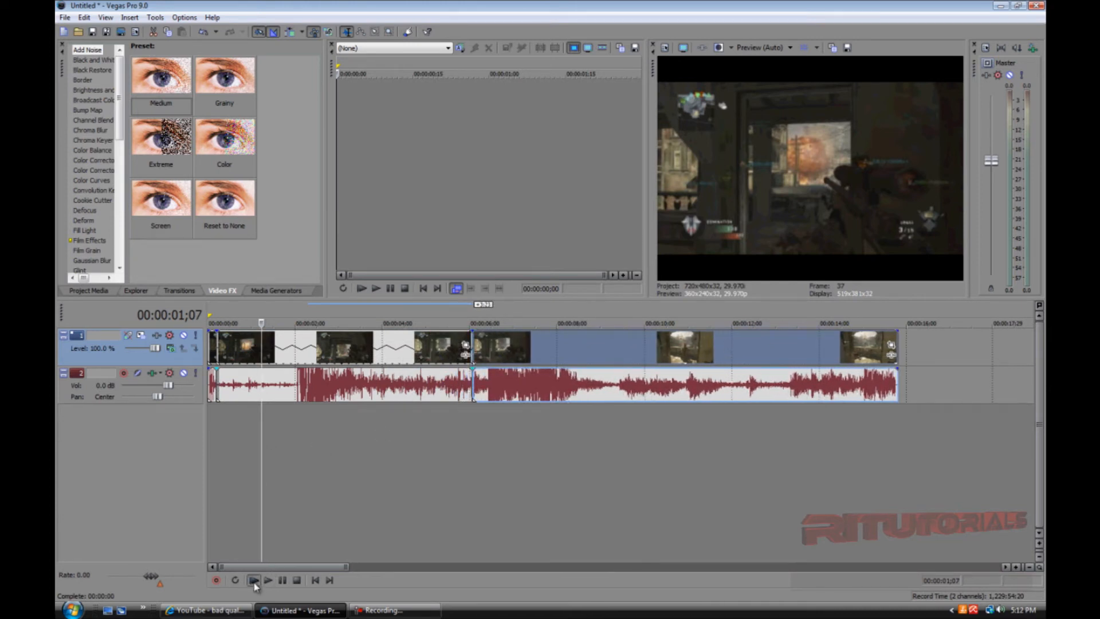
pyautogui.click(267, 580)
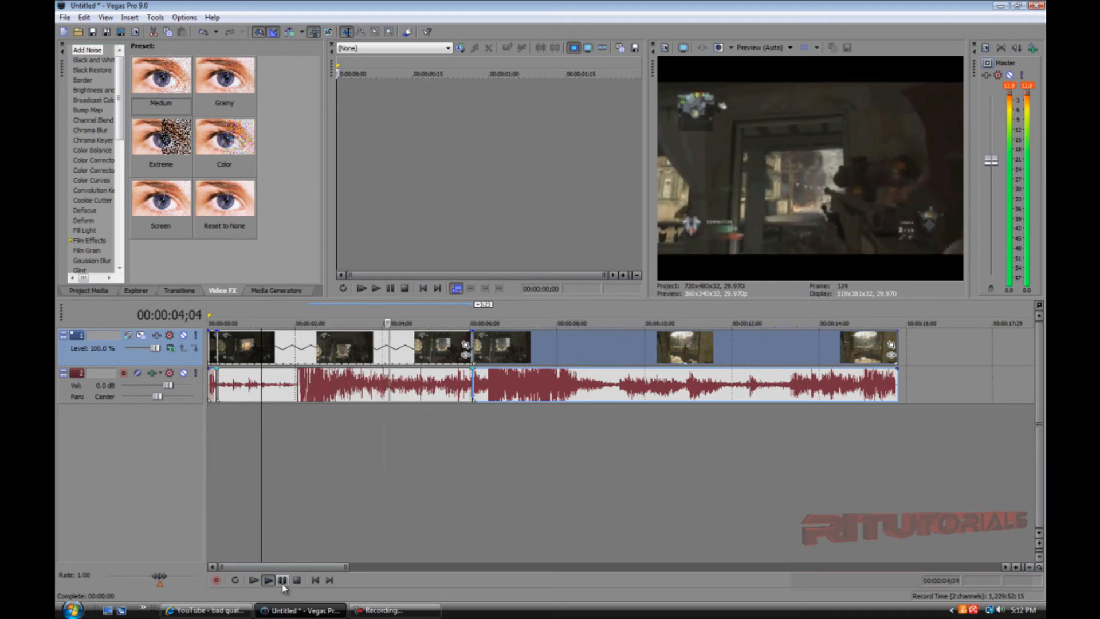
pyautogui.click(282, 580)
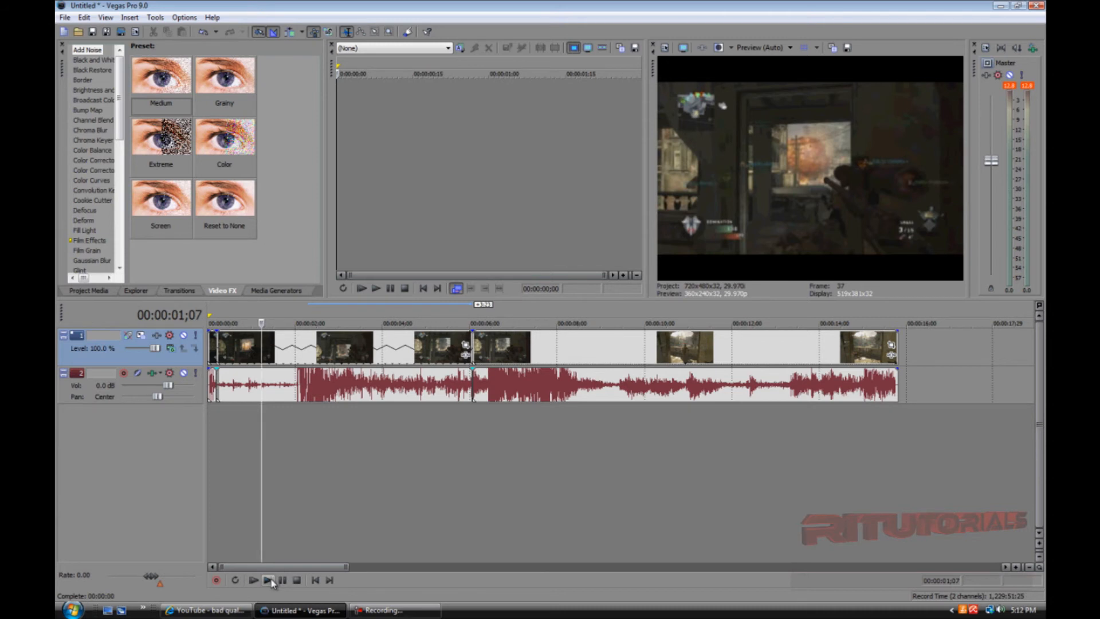
pyautogui.click(267, 580)
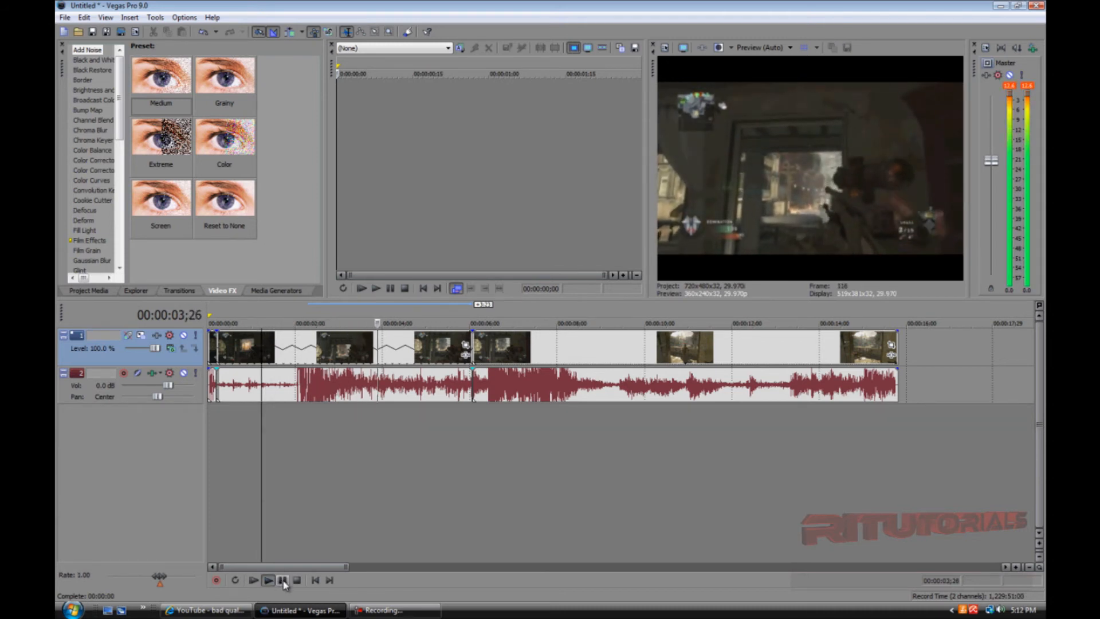
pyautogui.click(282, 580)
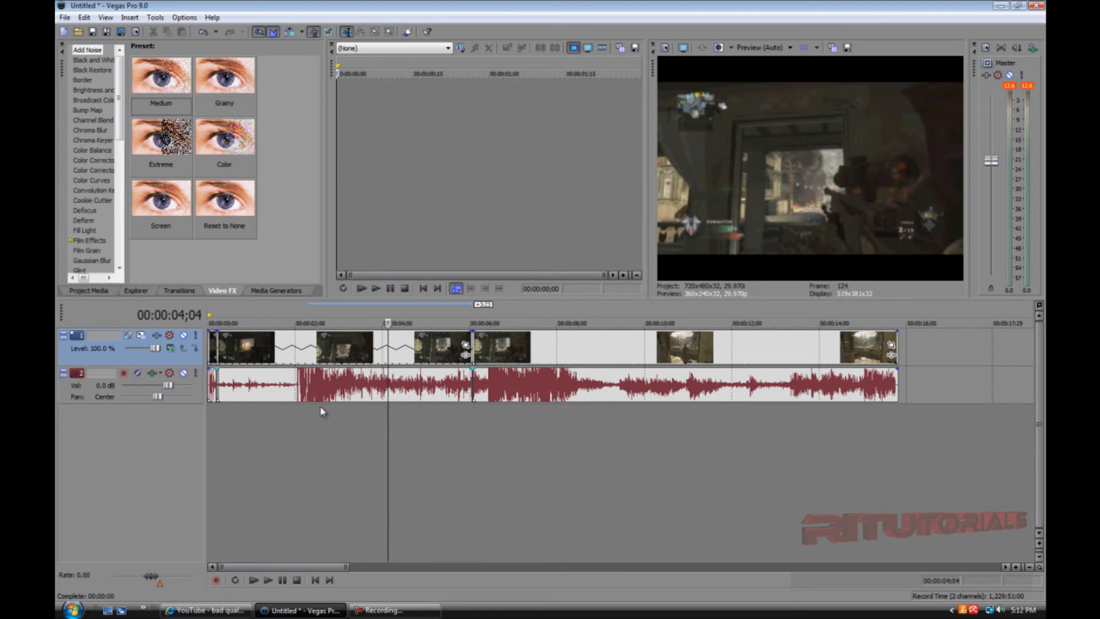
pyautogui.moveTo(324, 392)
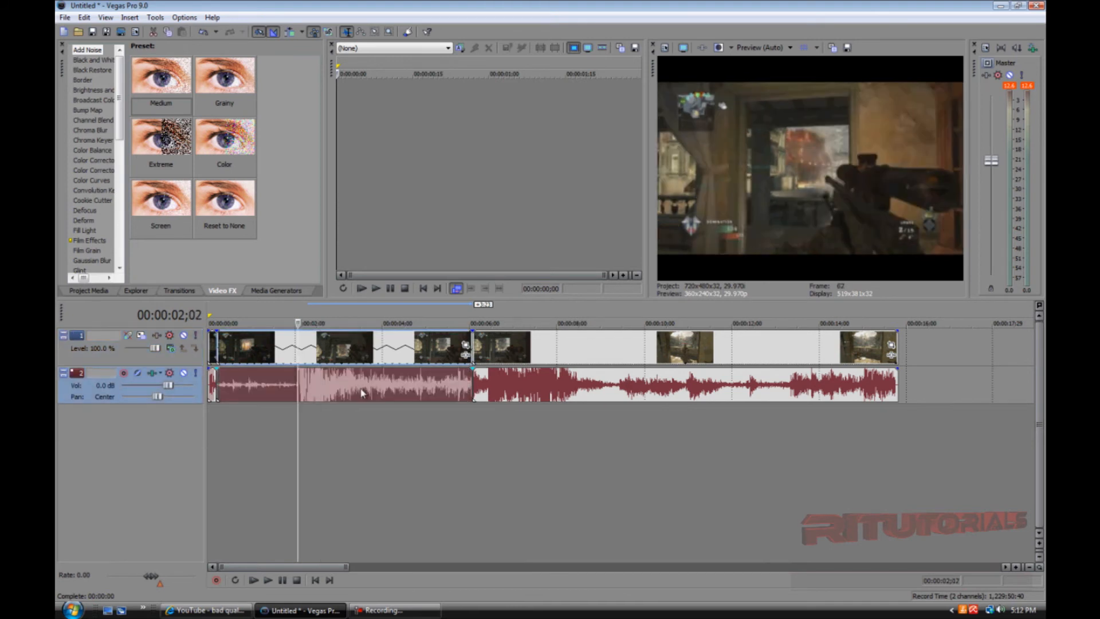
pyautogui.moveTo(330, 393)
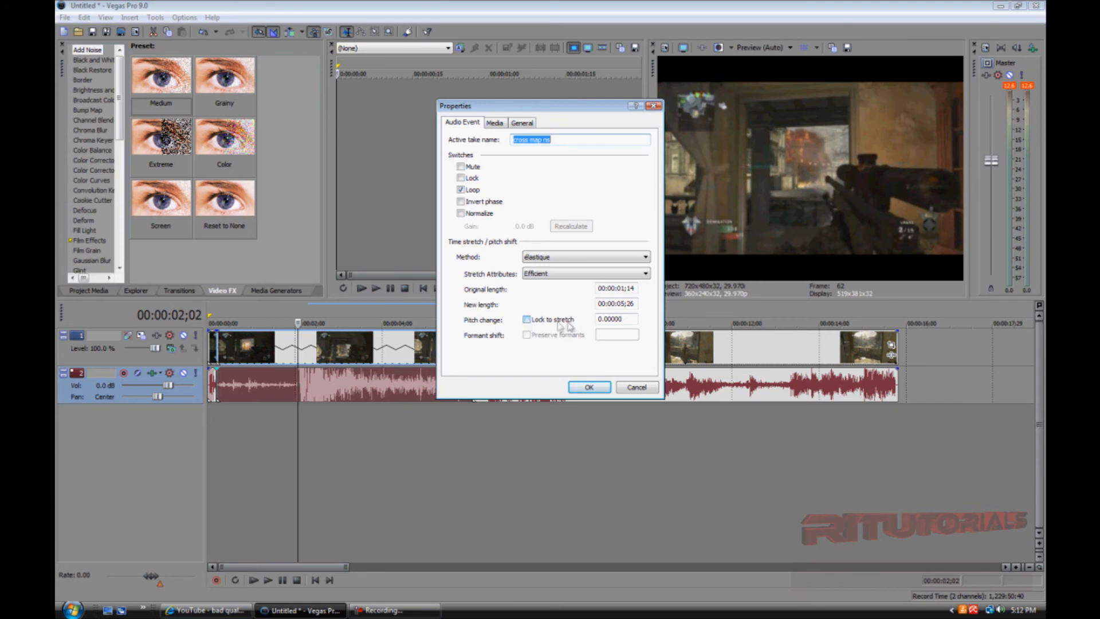
# - Enable Lock to stretch on the slowed audio event so its pitch drops 24 semitones
pyautogui.click(526, 319)
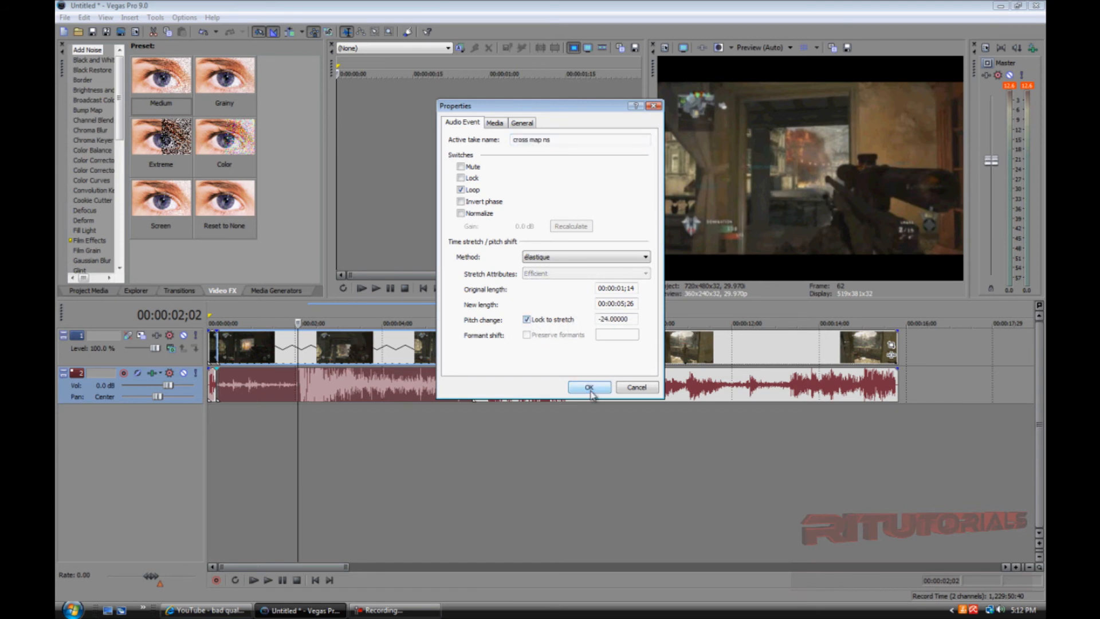
pyautogui.click(589, 386)
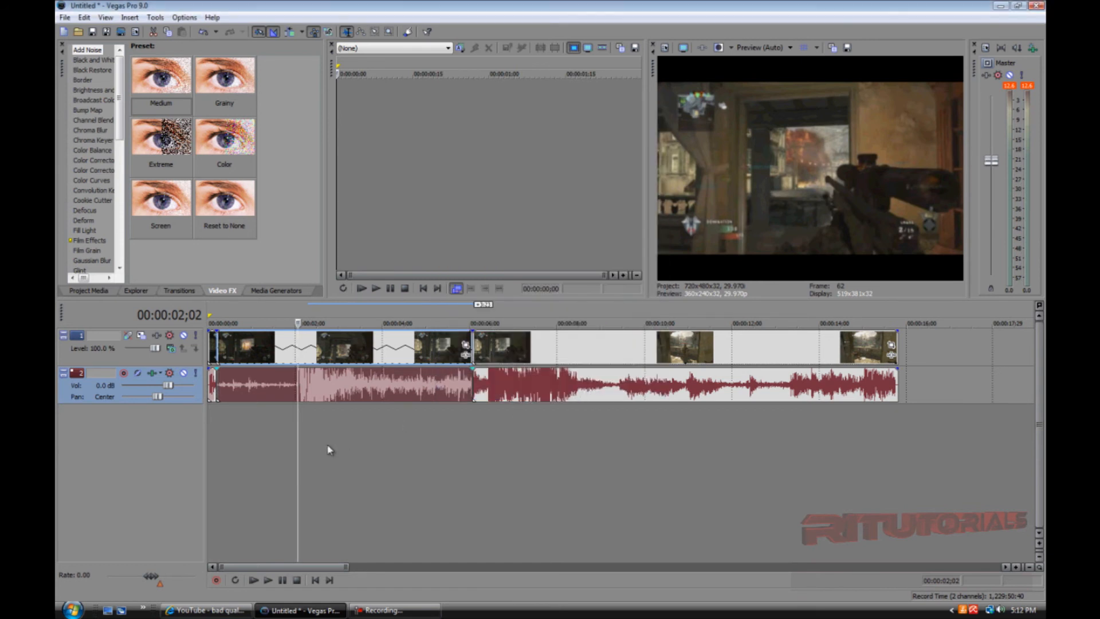
# - Play back the slowed, pitch-shifted clip and pause playback
pyautogui.click(268, 580)
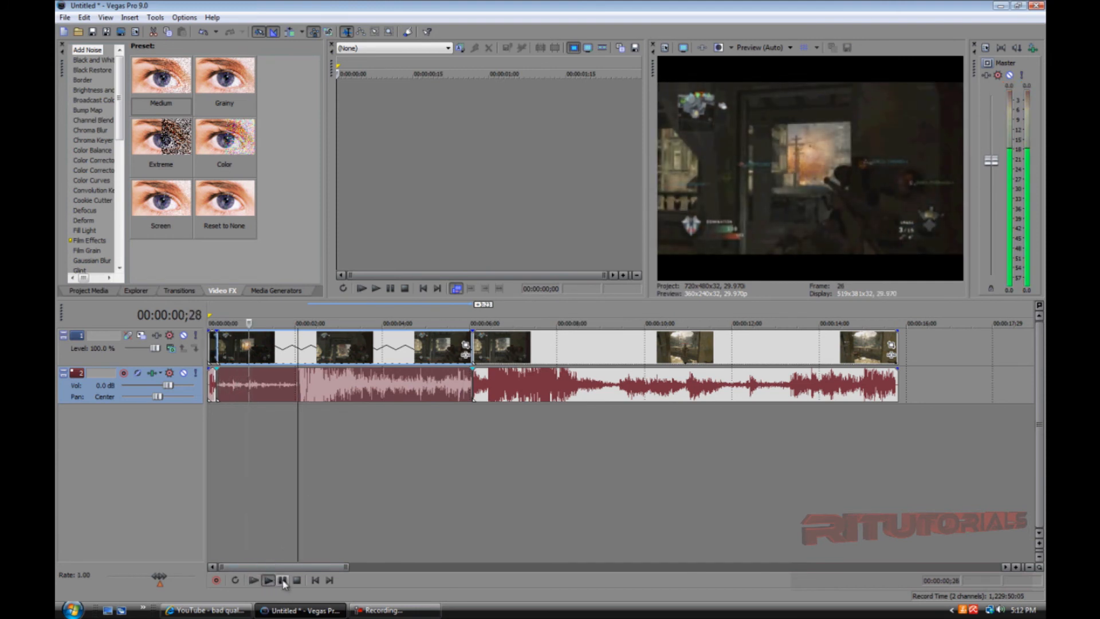
pyautogui.click(268, 580)
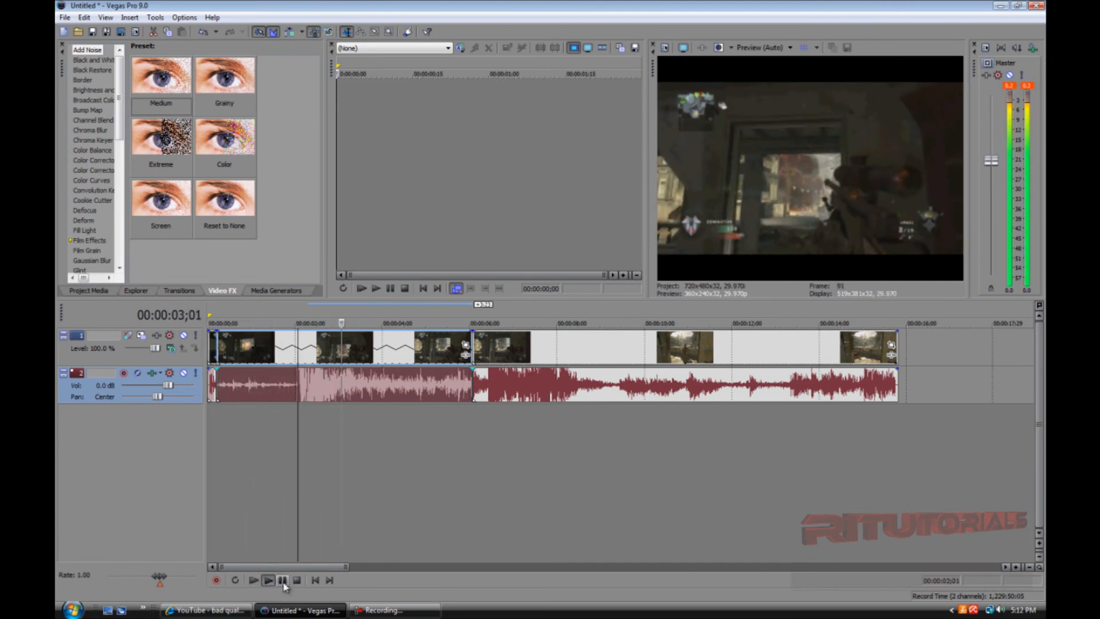
pyautogui.click(267, 580)
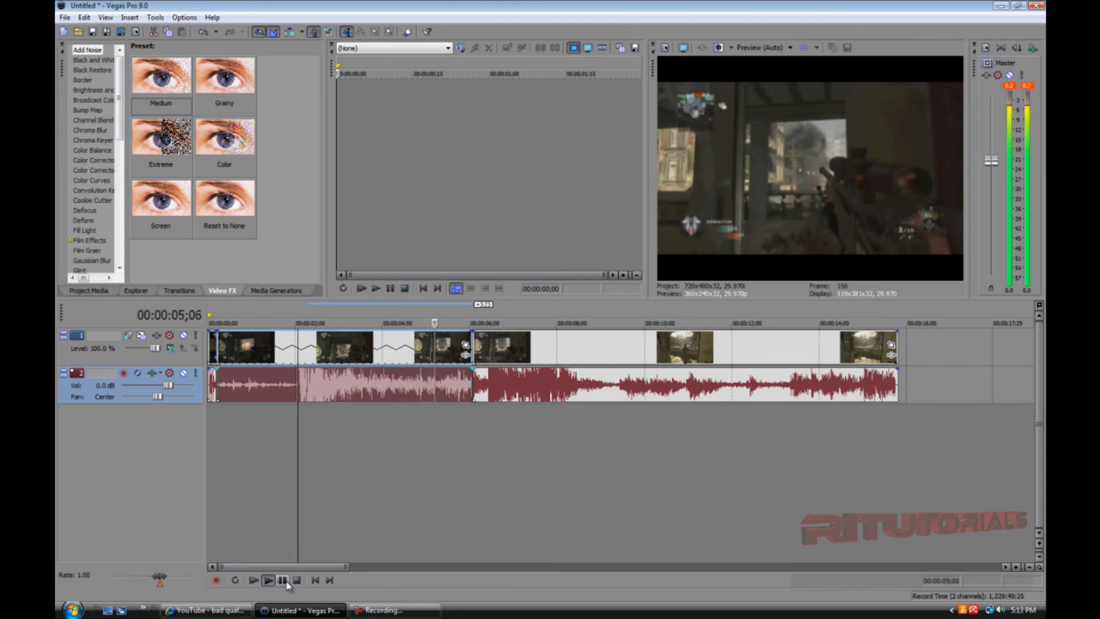
pyautogui.click(282, 580)
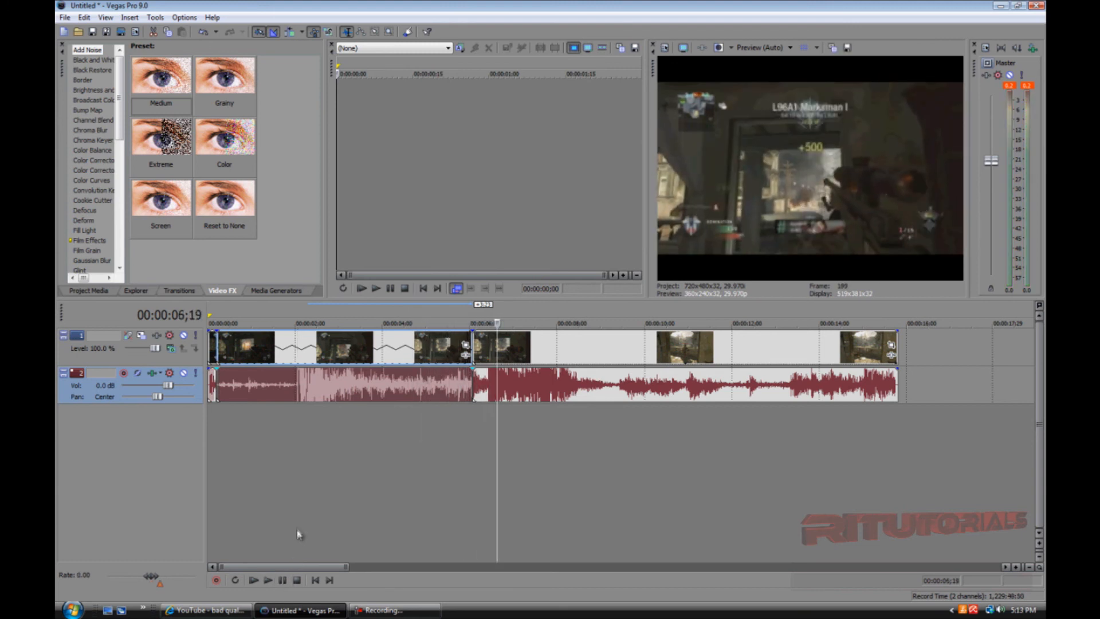
pyautogui.moveTo(273, 562)
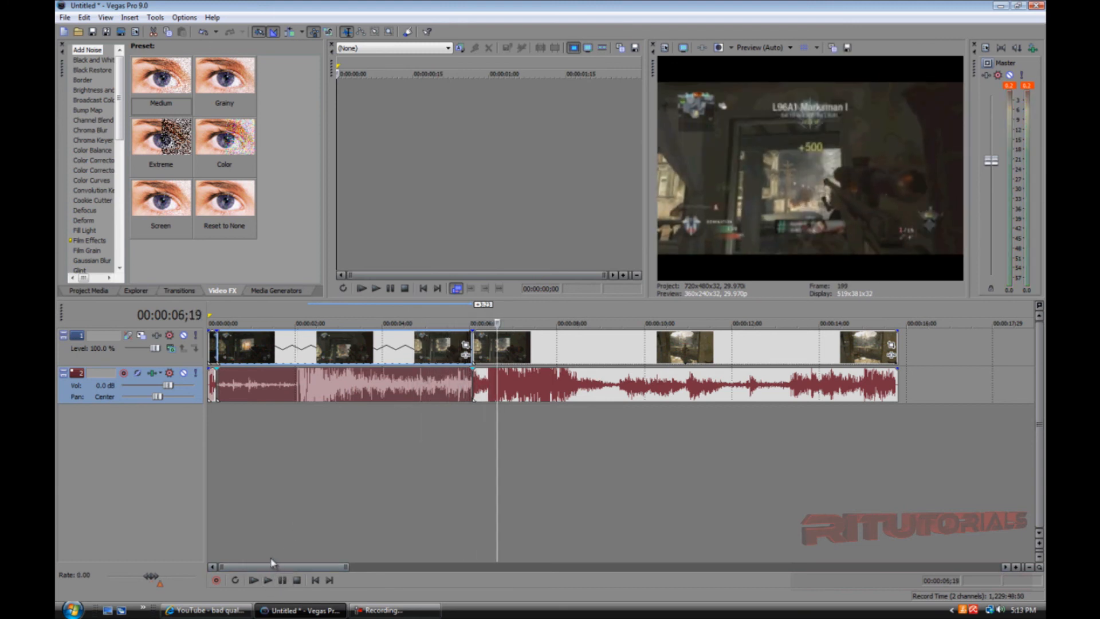
# - Close Vegas Pro, choosing No to discard the untitled project's changes
pyautogui.click(294, 323)
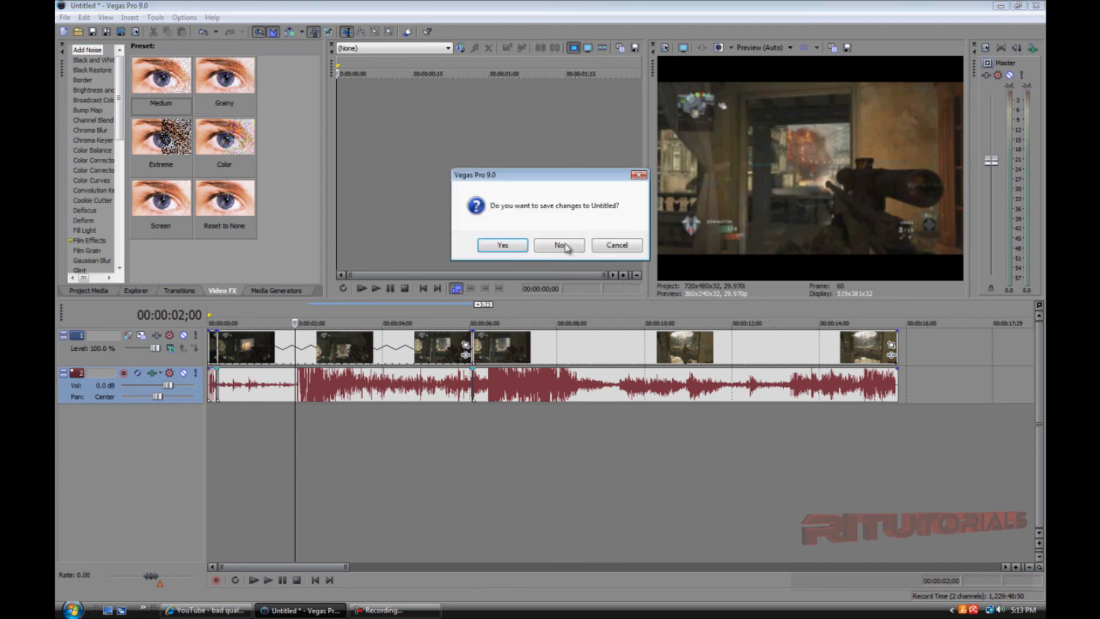
pyautogui.click(559, 245)
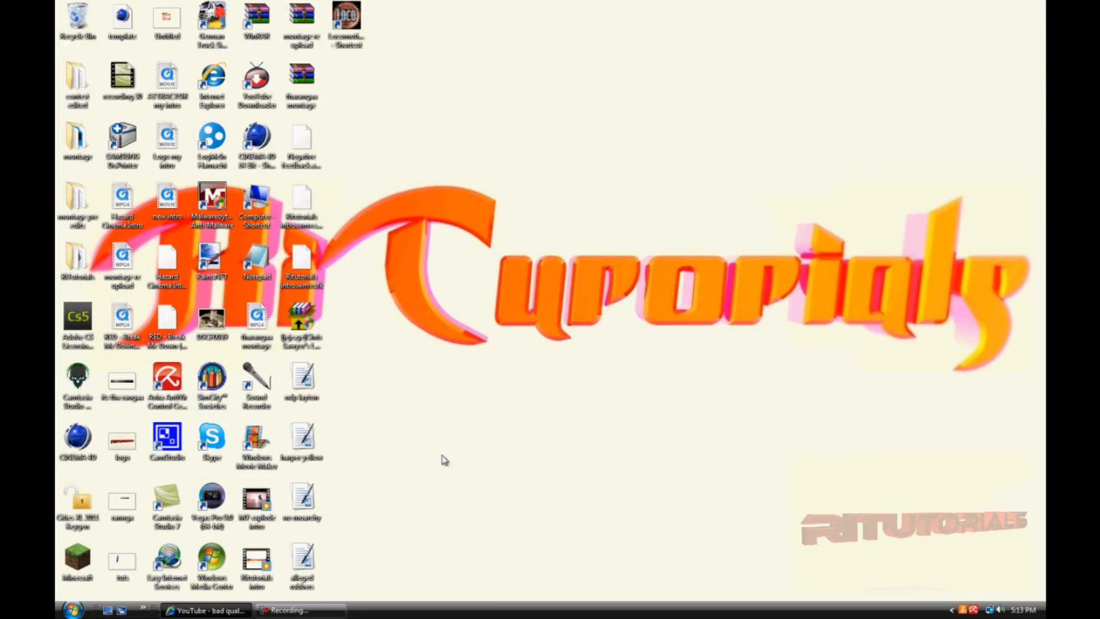